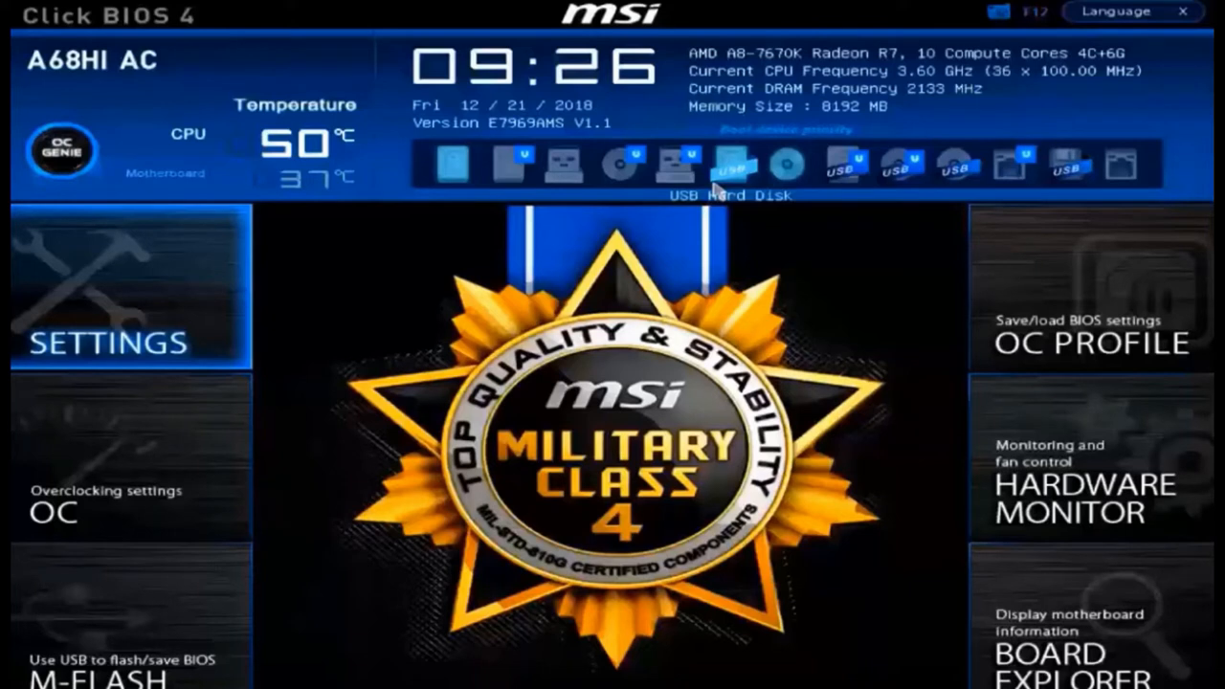
mouse_move(115, 268)
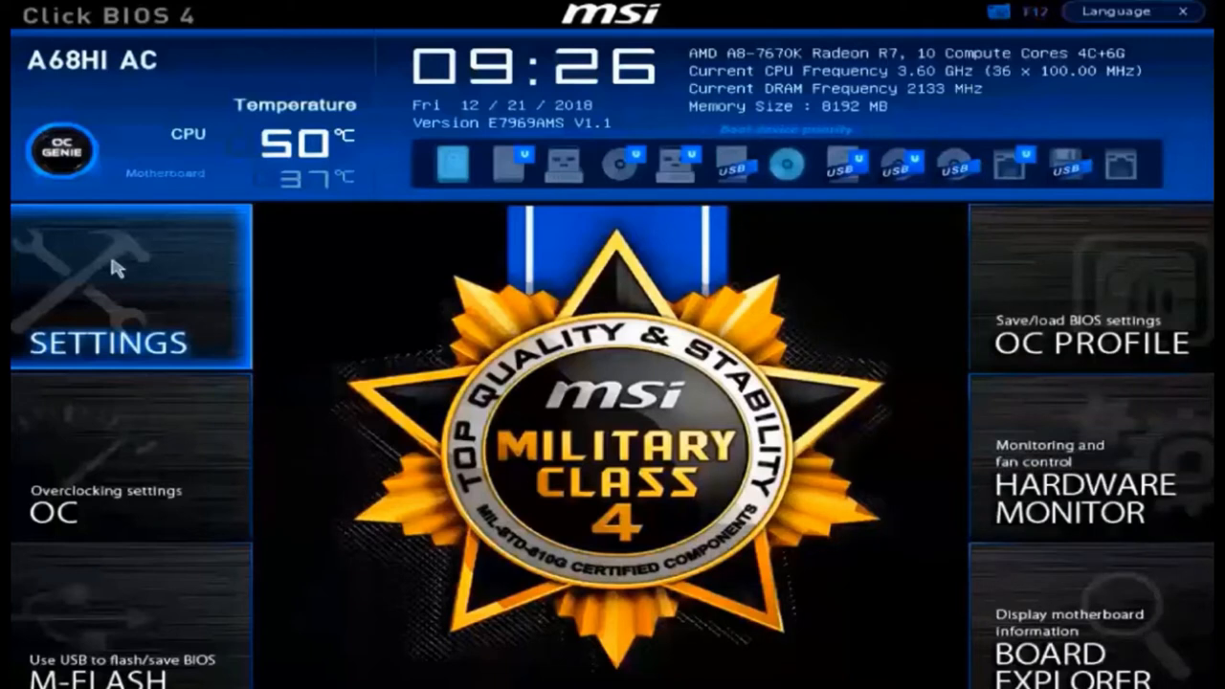
mouse_move(241, 239)
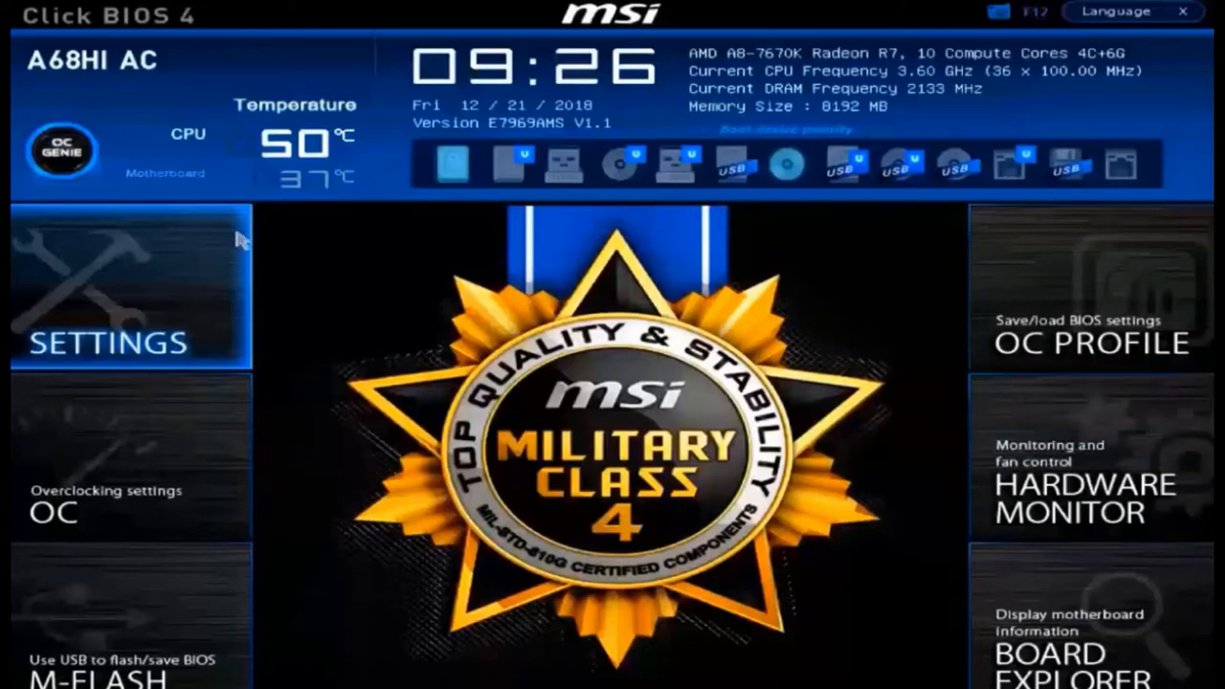
mouse_move(456, 162)
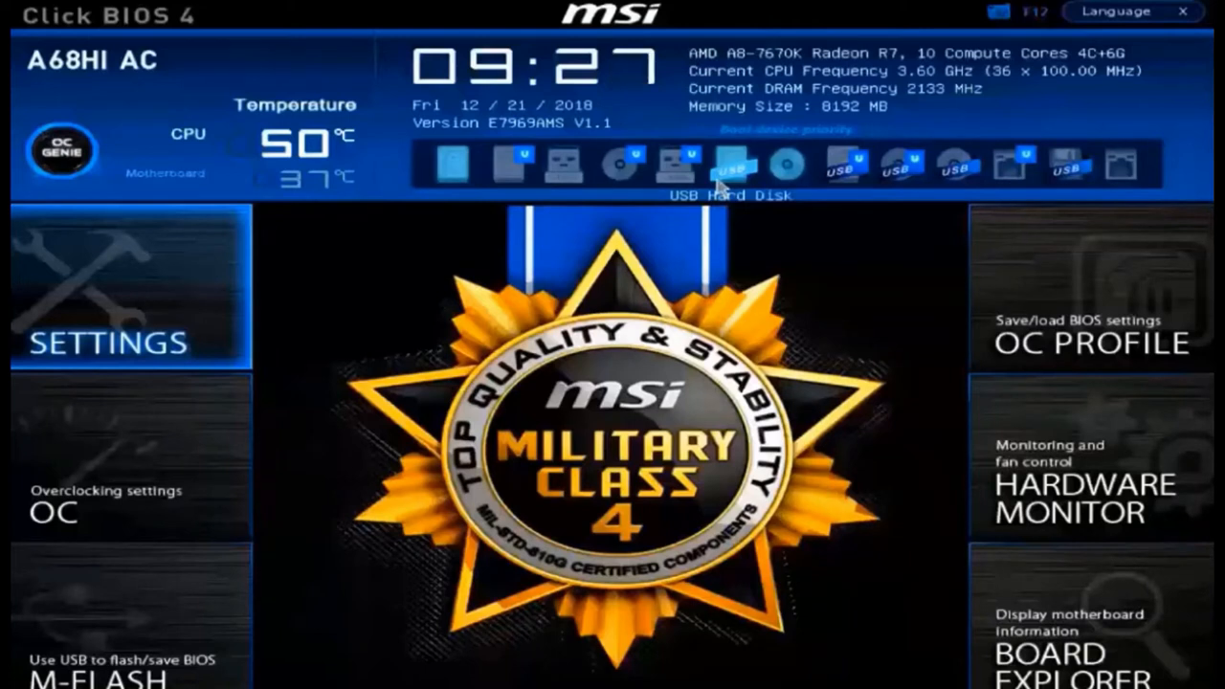
mouse_move(651, 192)
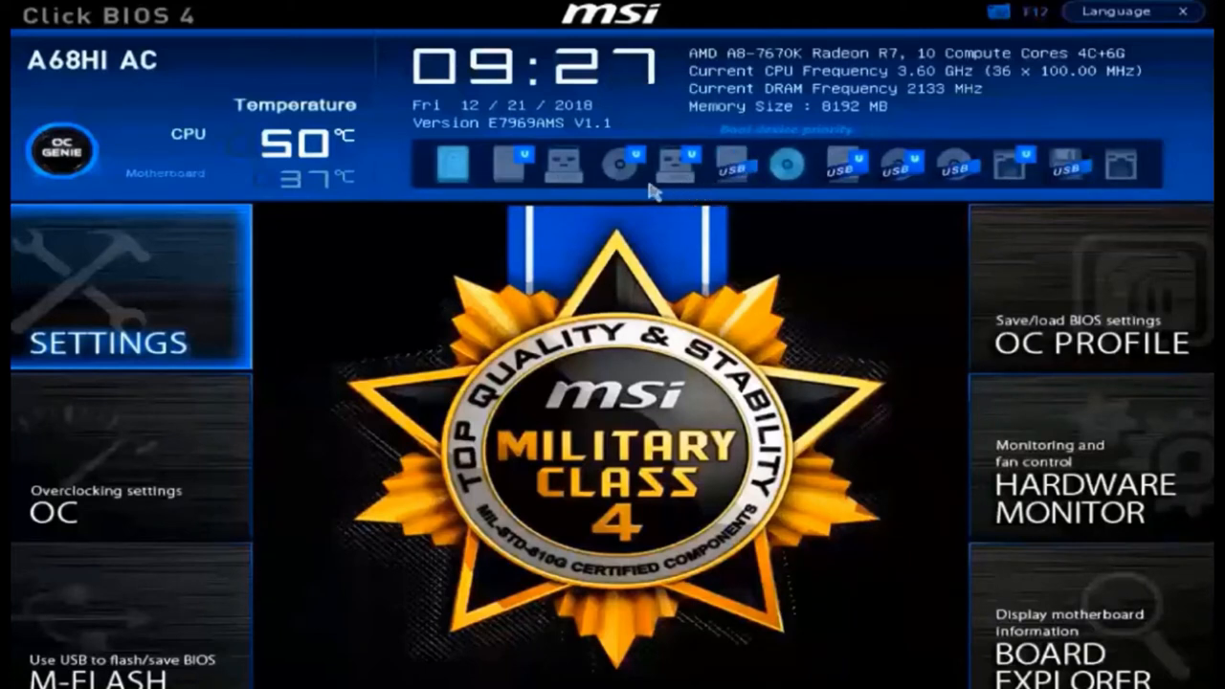
mouse_move(622, 165)
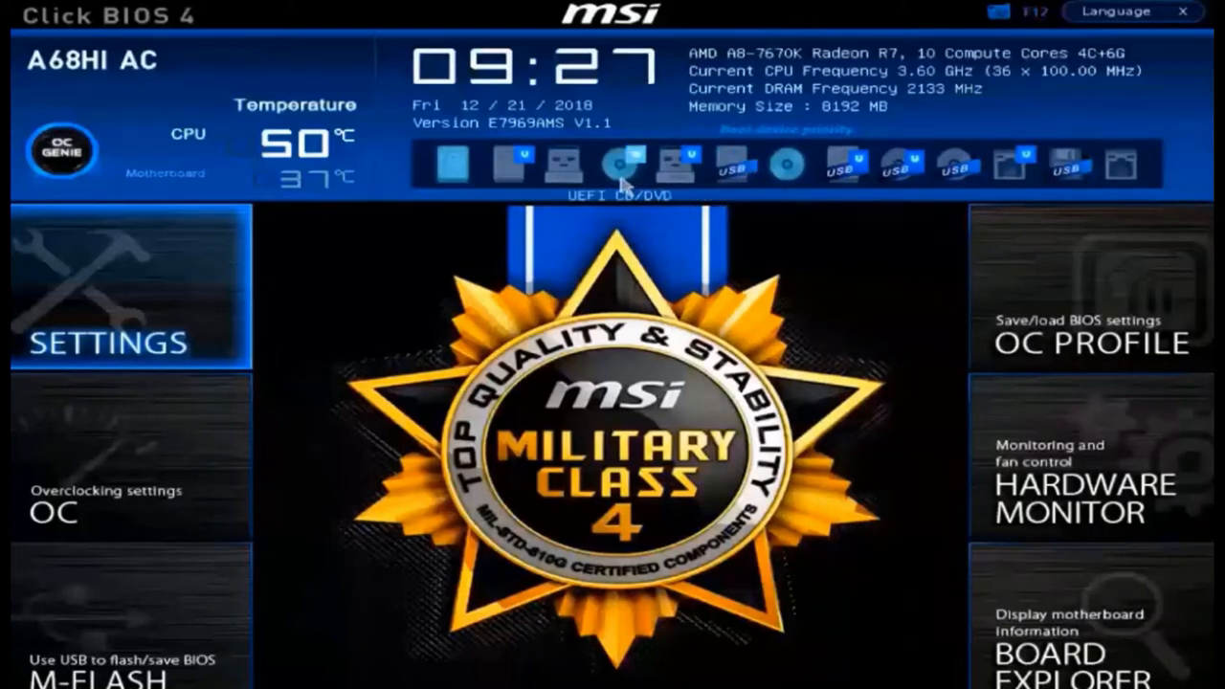
mouse_move(456, 165)
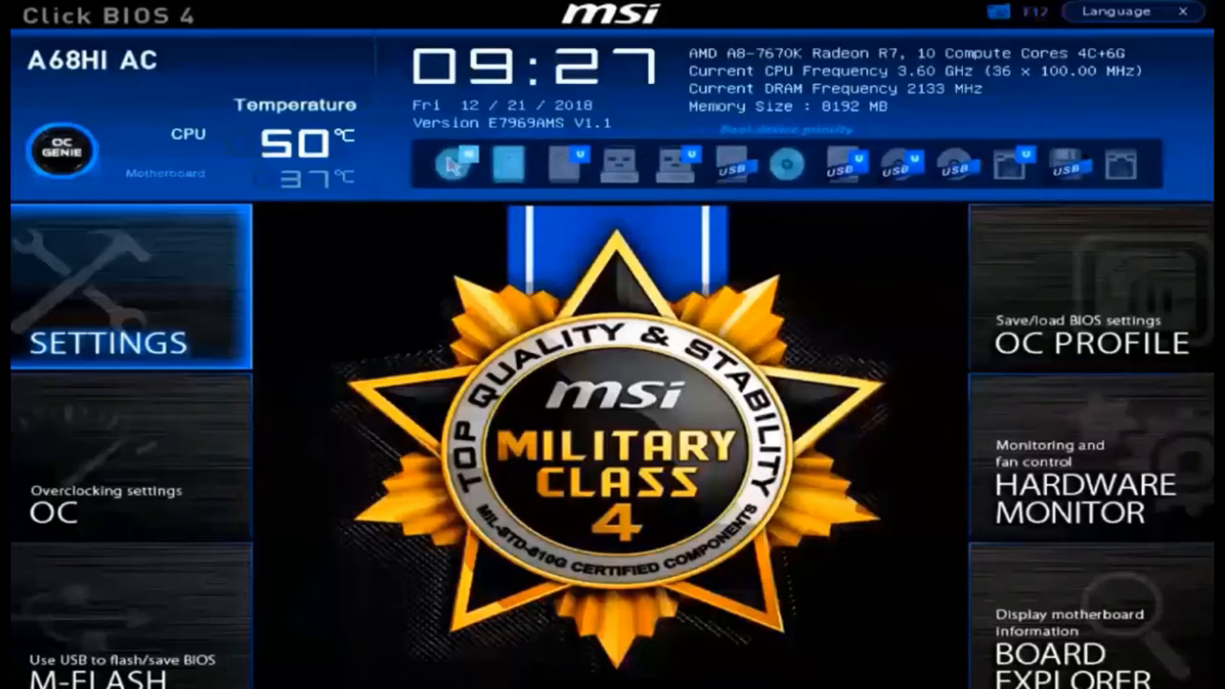
mouse_move(455, 160)
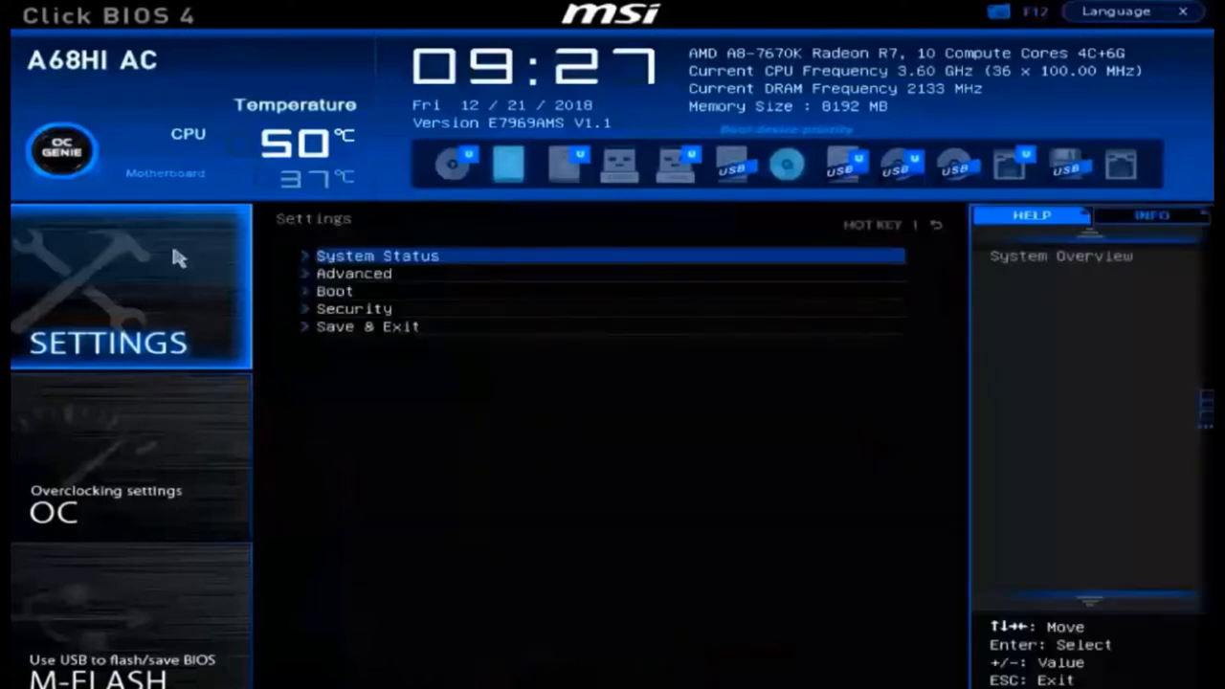
Show the Boot page with LEGACY+UEFI mode and its thirteen boot order priorities.
click(333, 291)
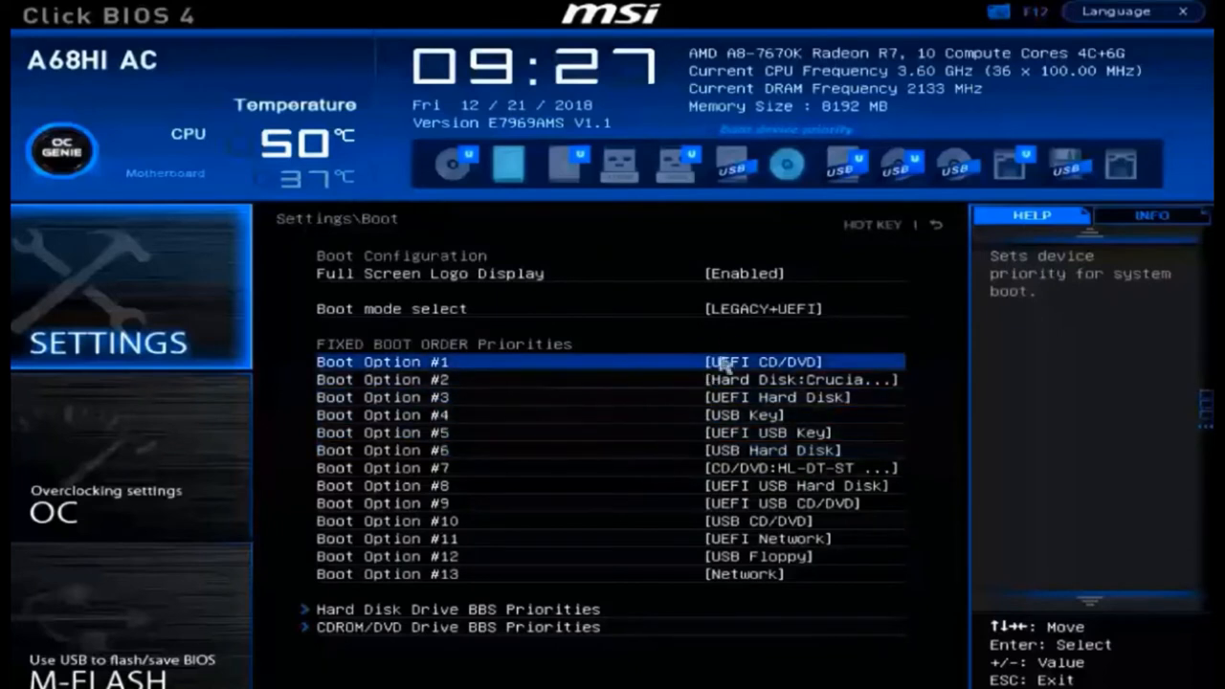
mouse_move(735, 308)
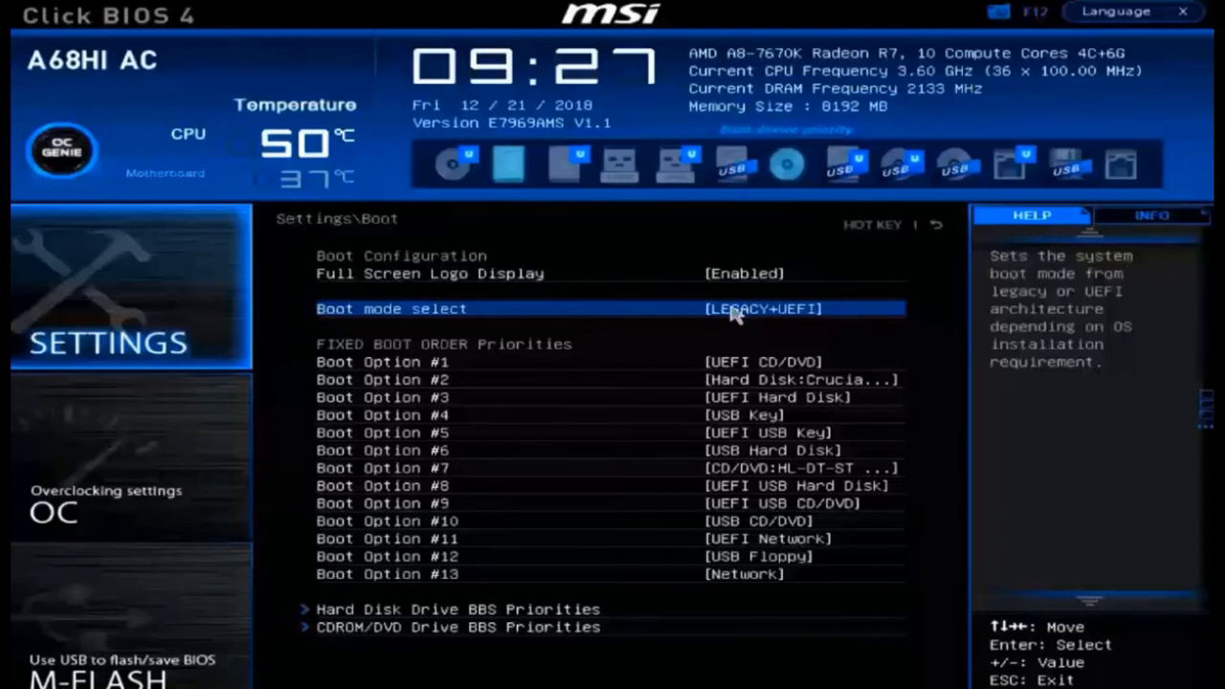
click(762, 308)
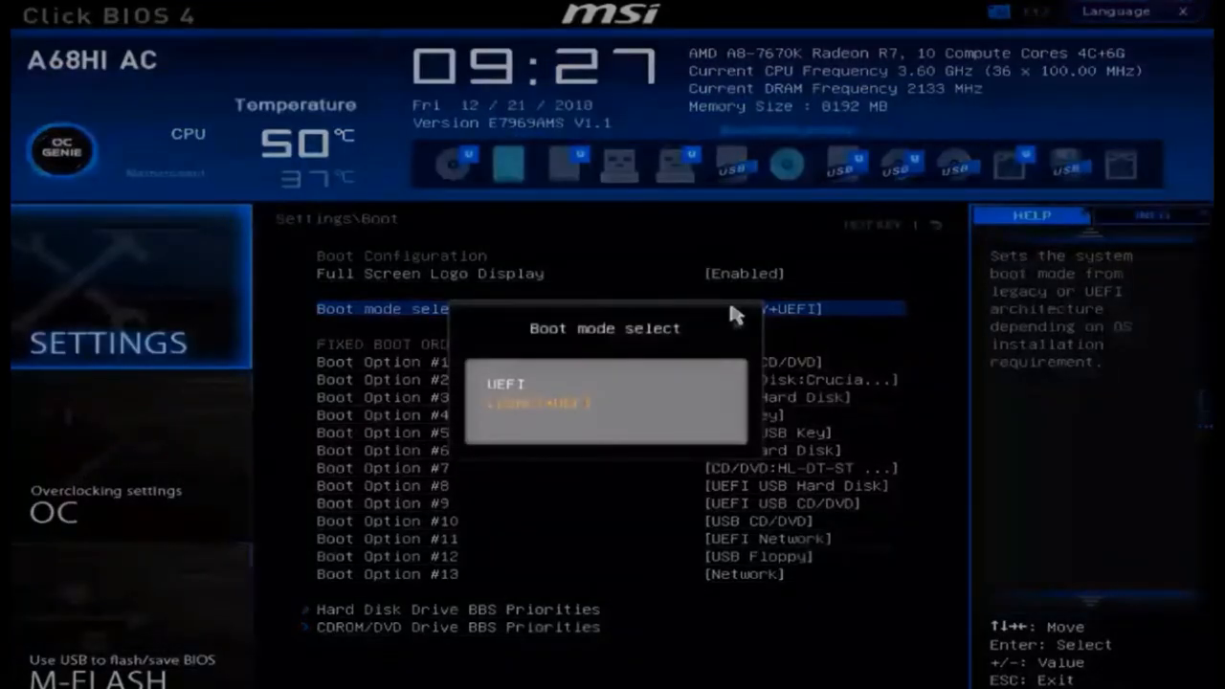
click(540, 402)
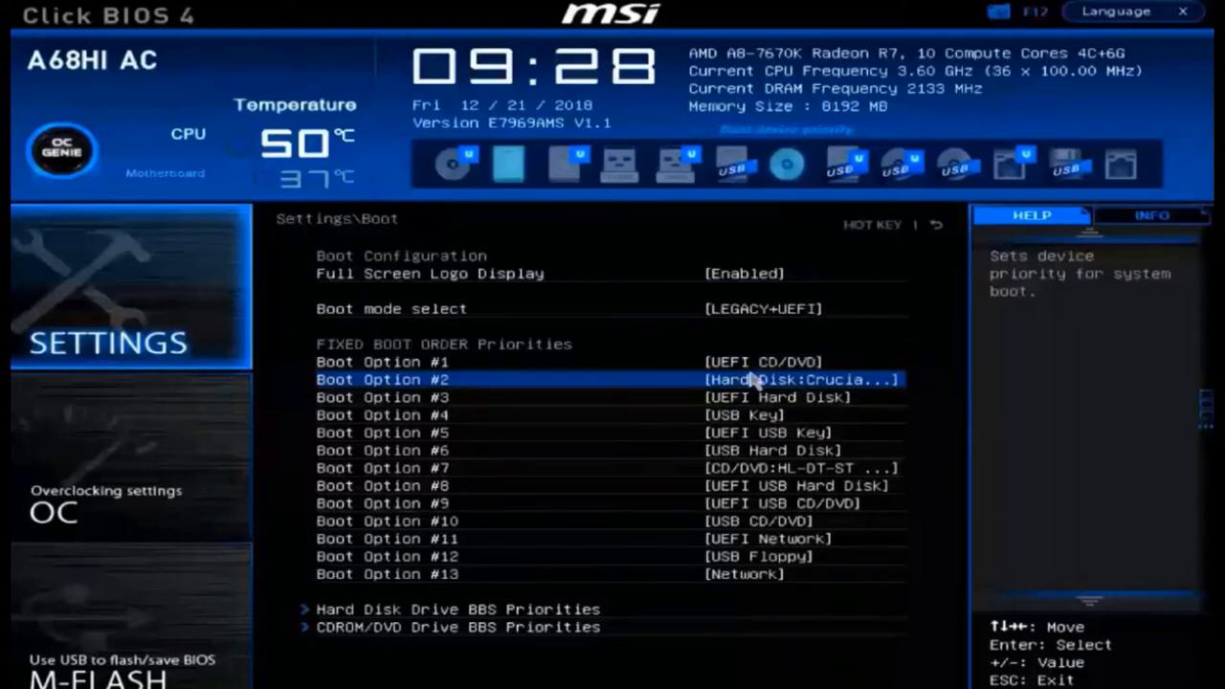
Review the Boot Option #1 device choices, leave UEFI CD/DVD unchanged and return to Settings.
key(up)
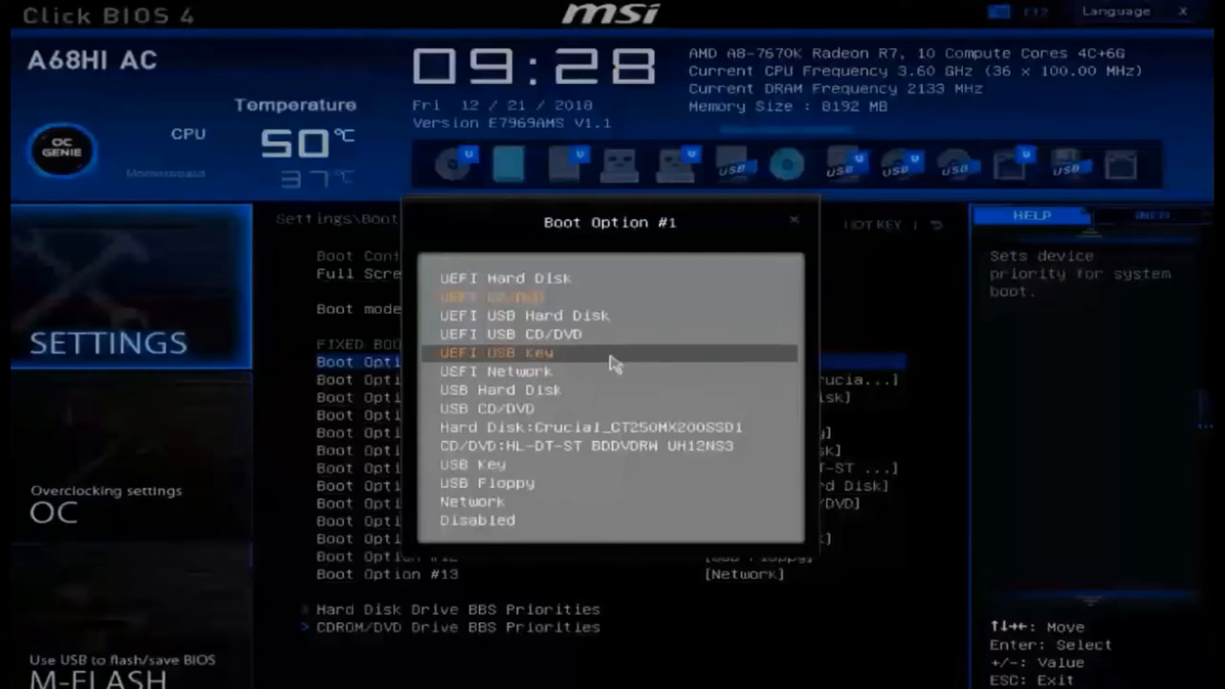
click(498, 352)
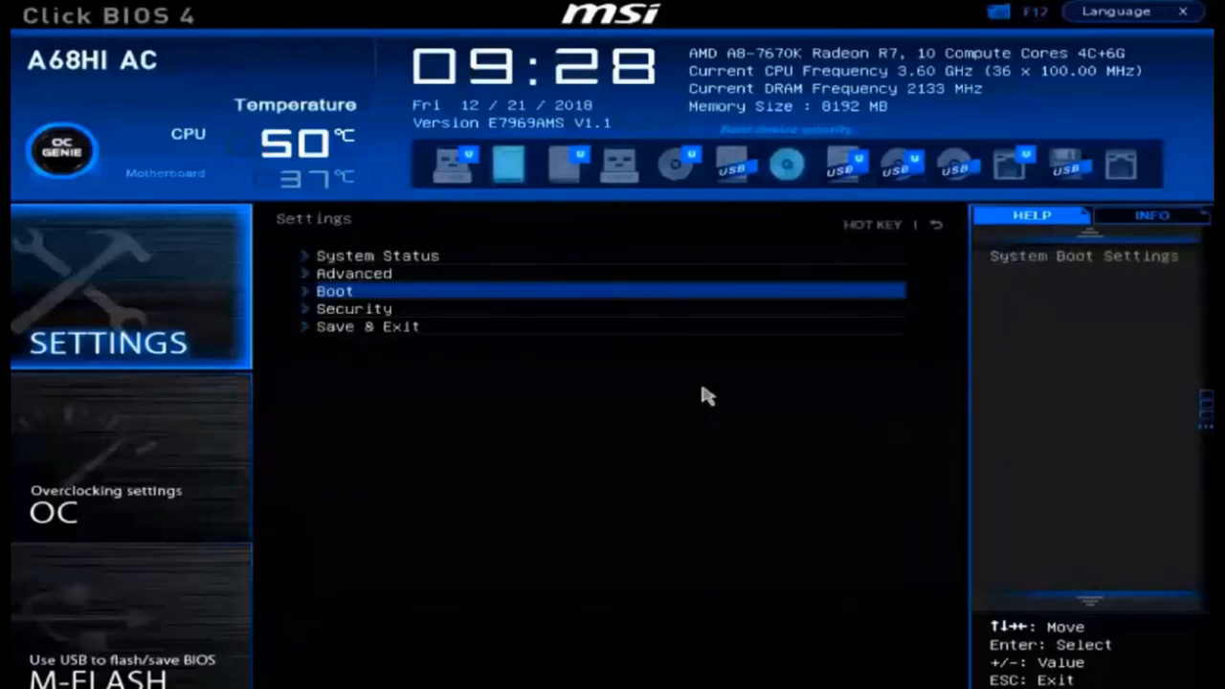
On the Security page, re-enter and confirm the administrator password, then return to Settings.
key(Down)
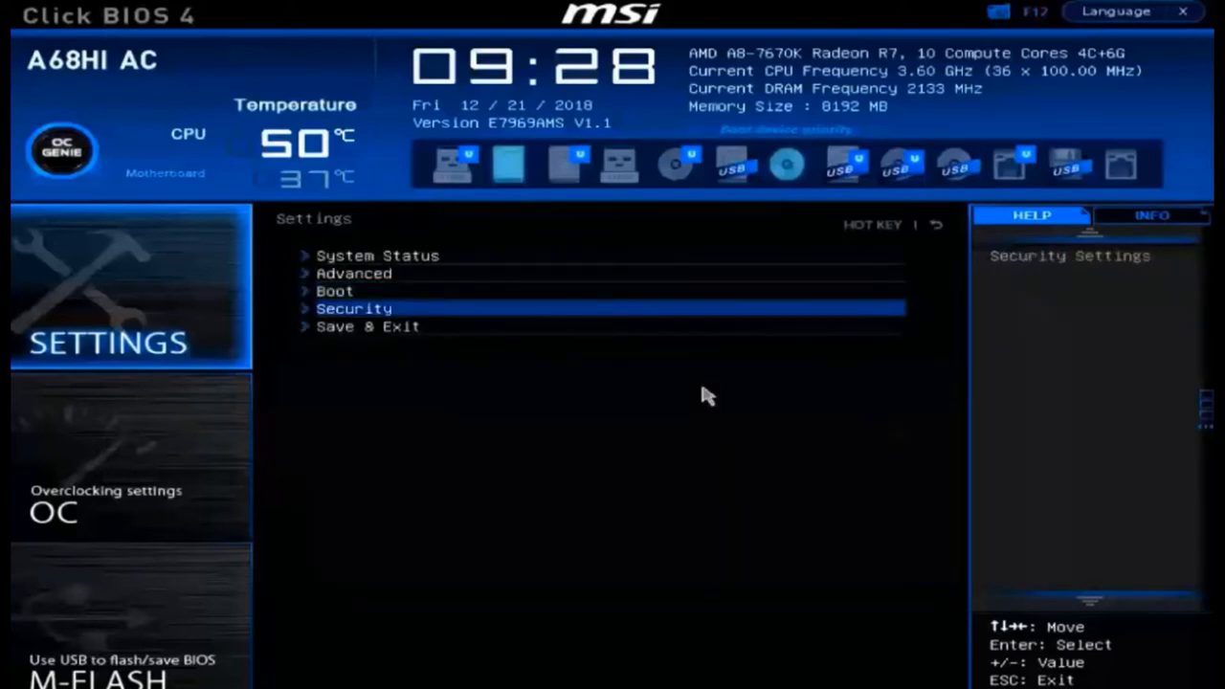
click(352, 308)
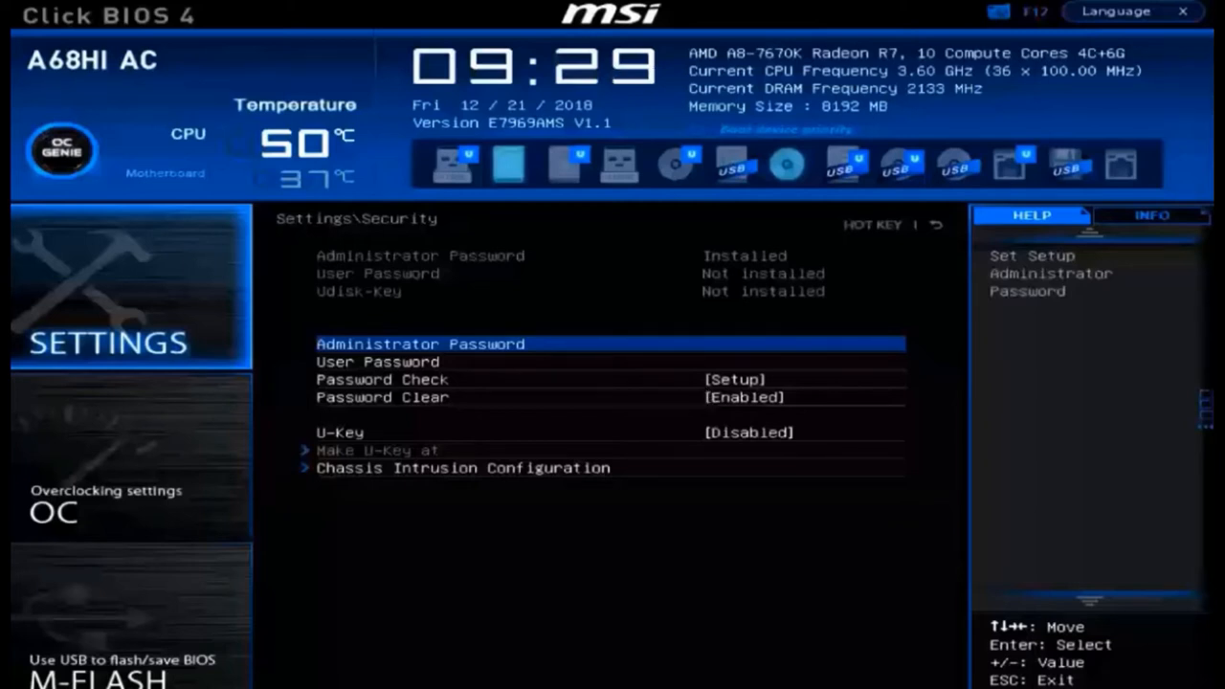
click(420, 345)
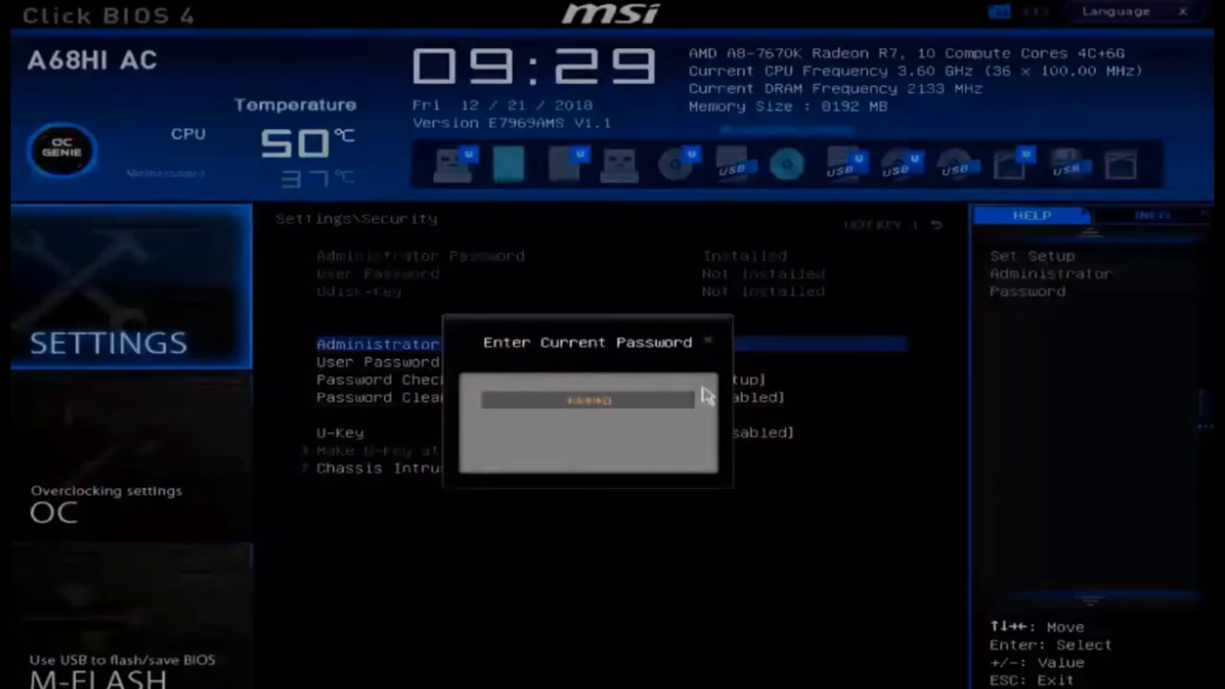
key(enter)
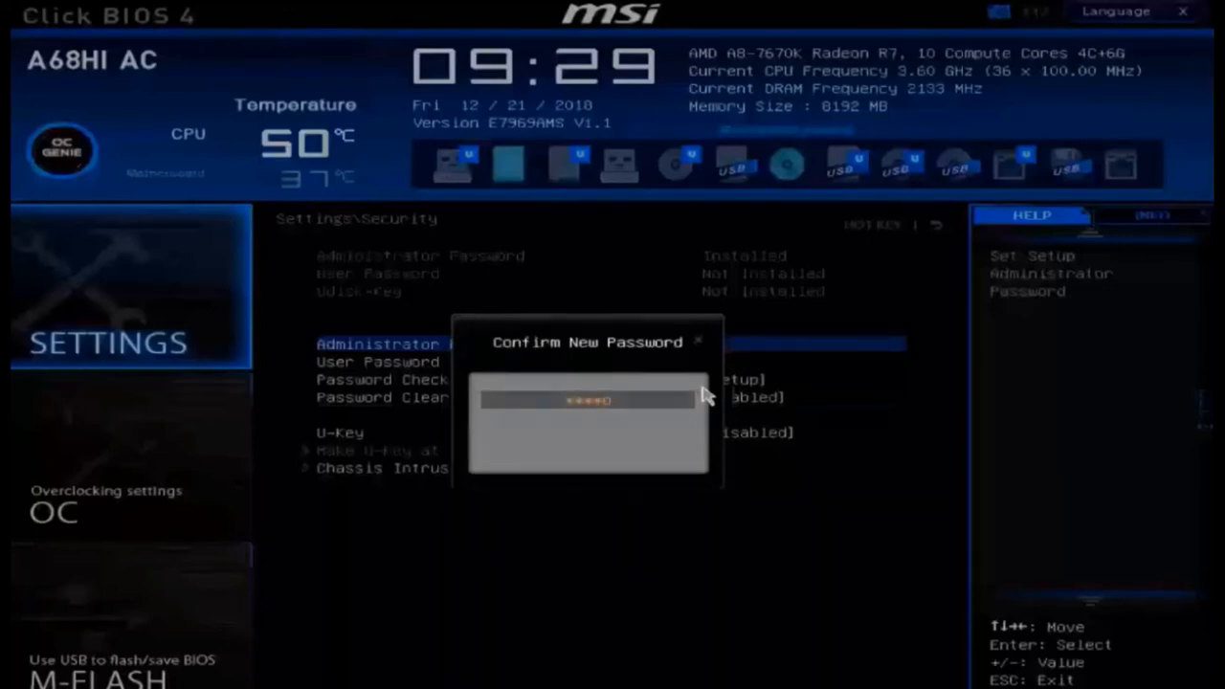
key(enter)
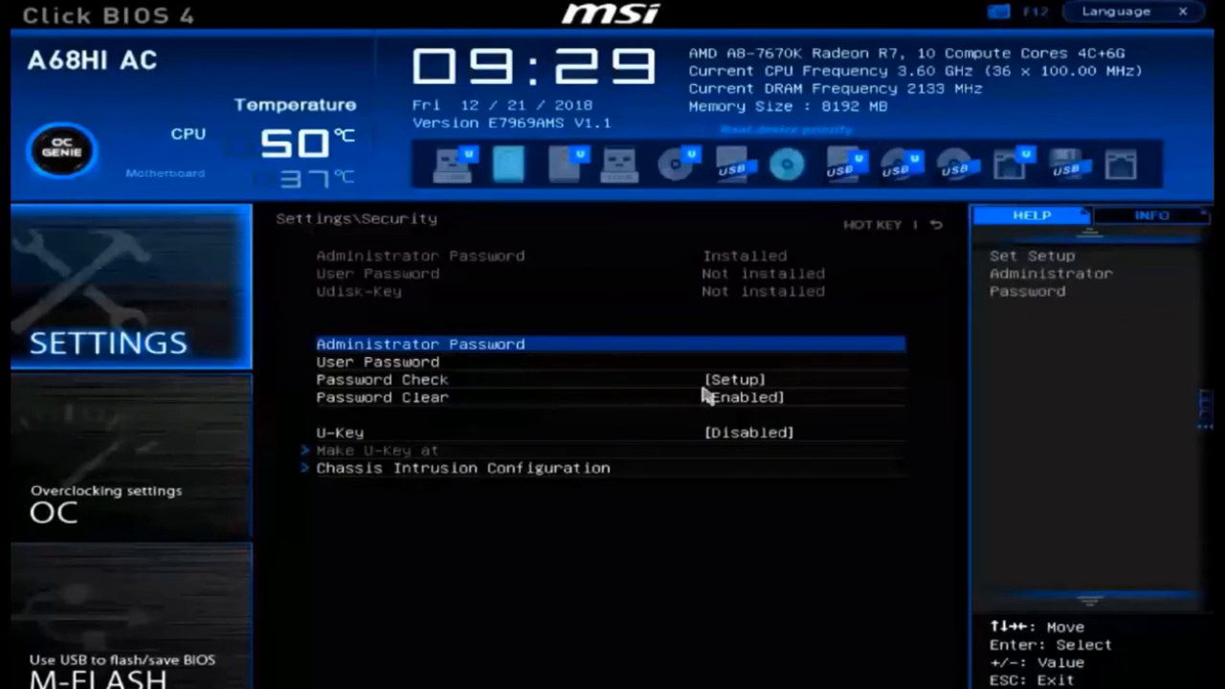
key(Down)
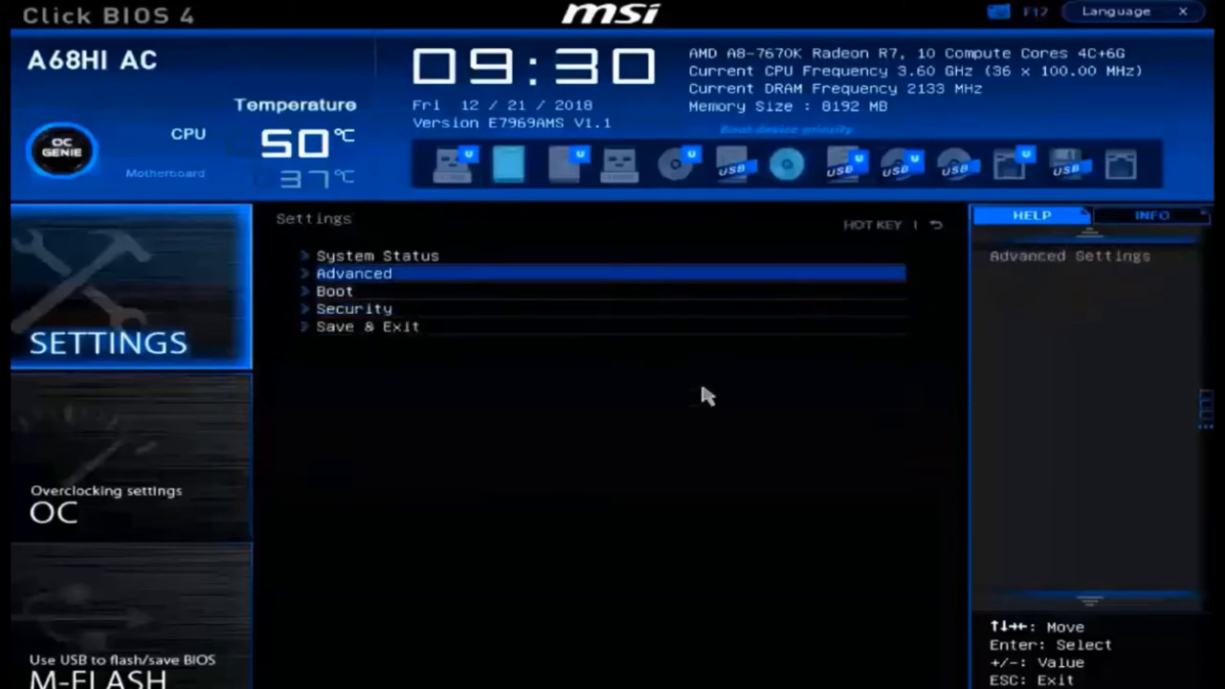
In Advanced > Integrated Peripherals, keep SATA Mode set to AHCI Mode.
click(352, 271)
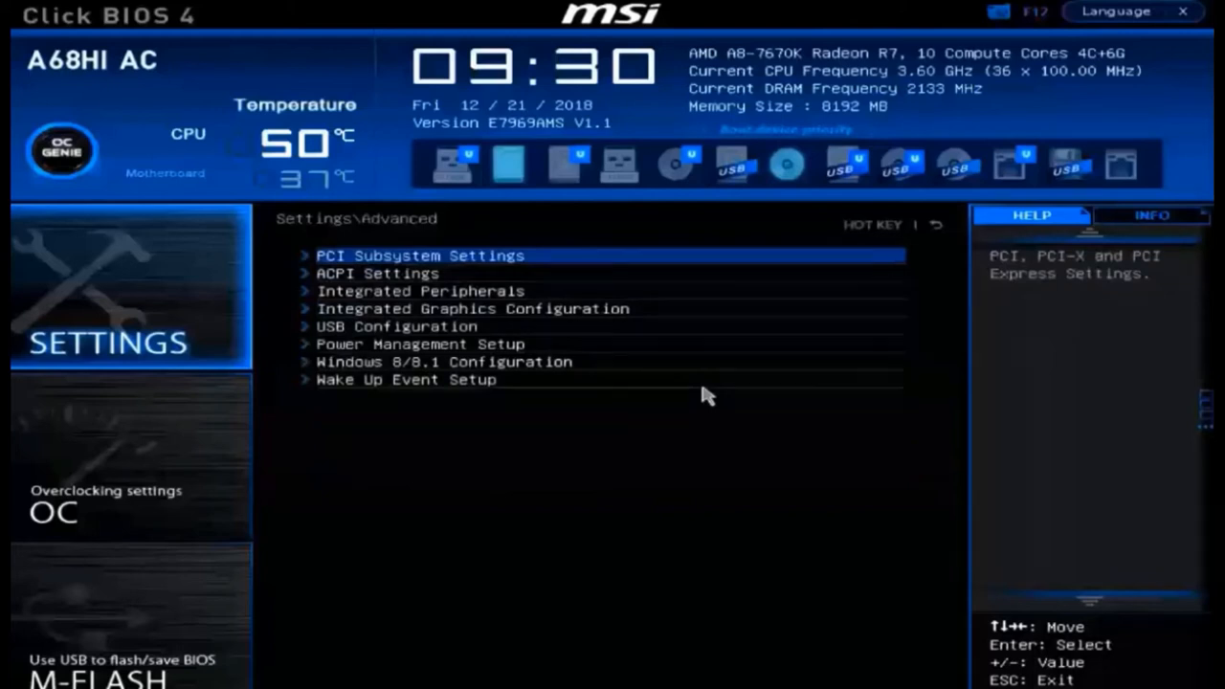
click(421, 291)
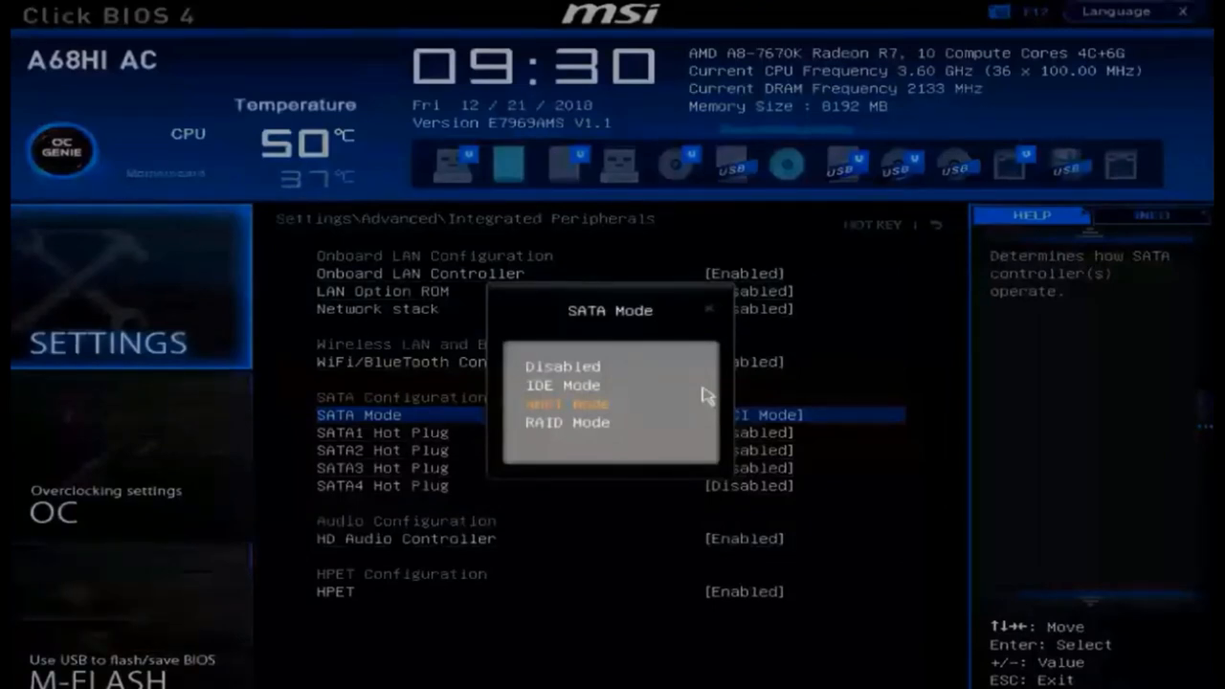
click(565, 404)
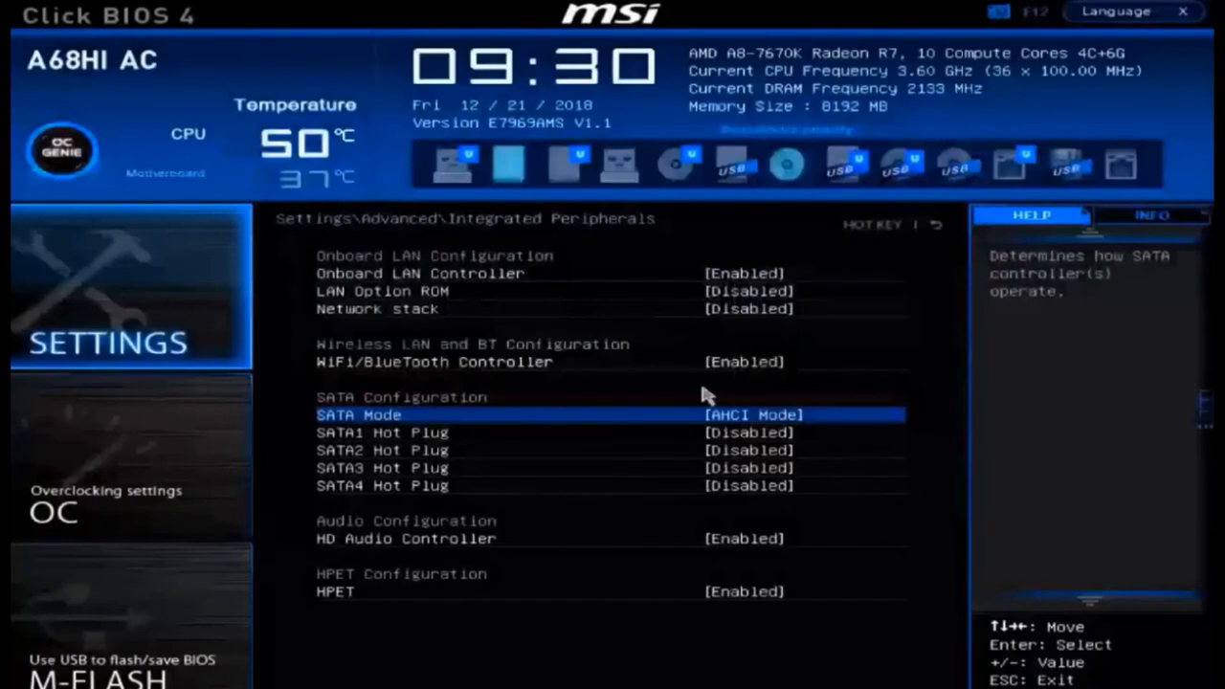
Review SATA1 Hot Plug and return to the BIOS home screen.
key(Down)
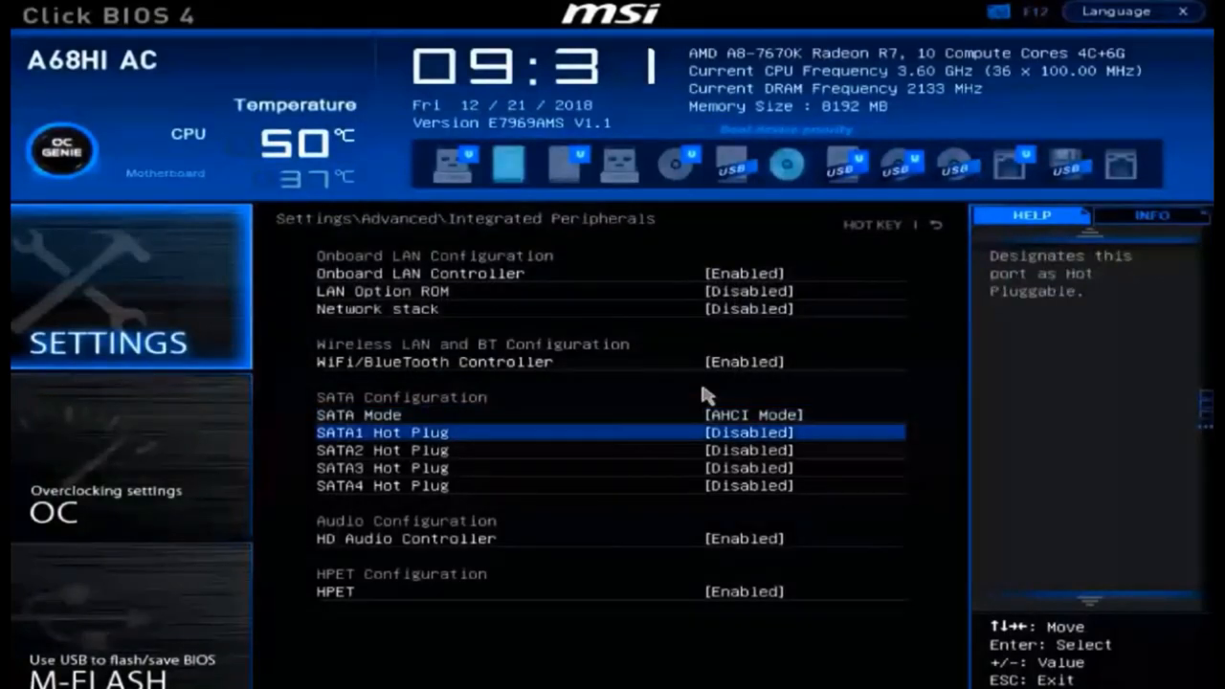
key(Down)
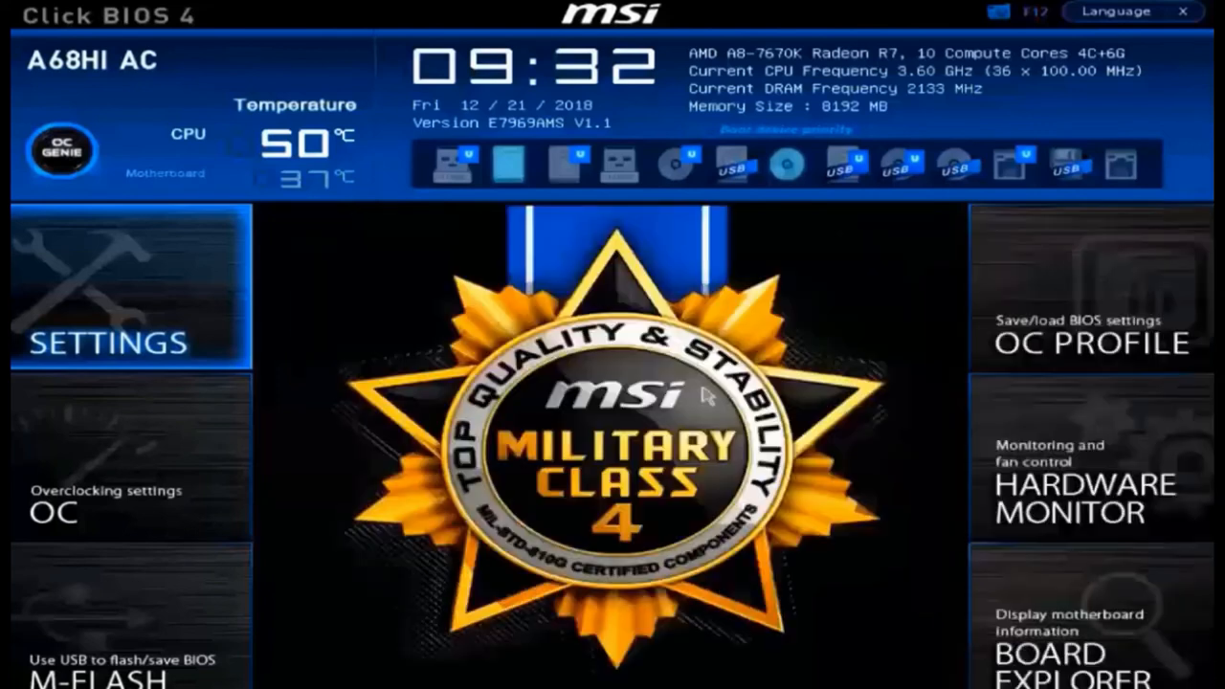
mouse_move(199, 578)
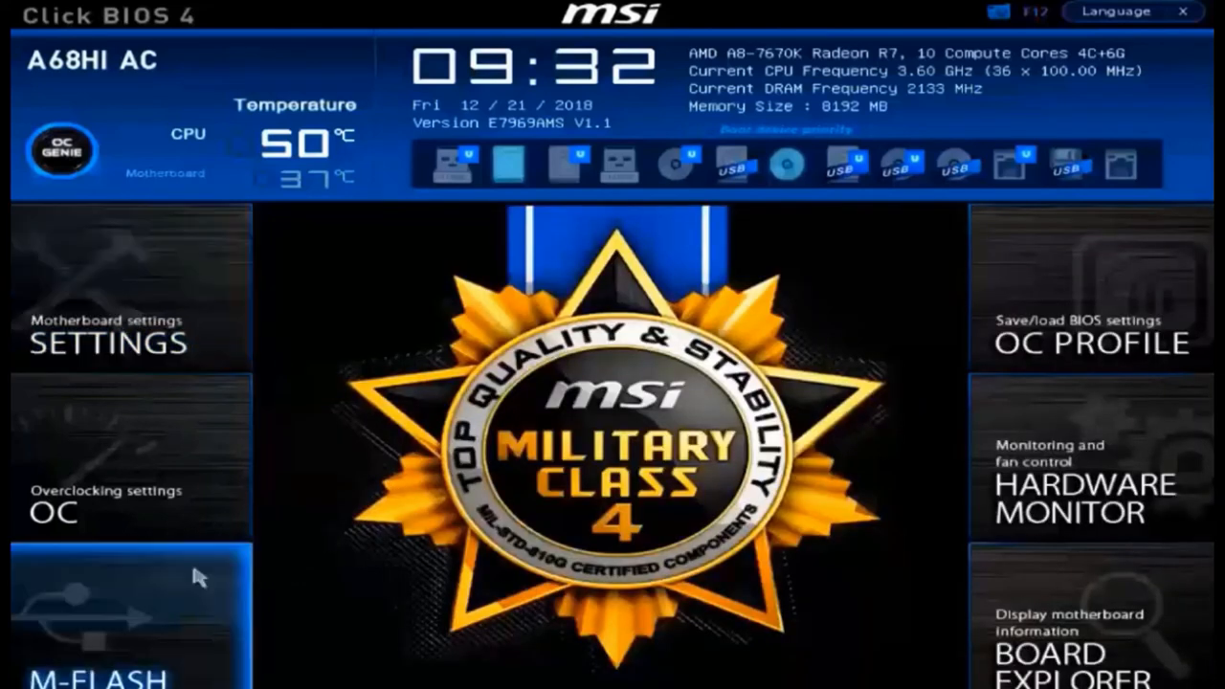
Show the M-Flash page with its Save BIOS to storage and Update BIOS options.
click(106, 622)
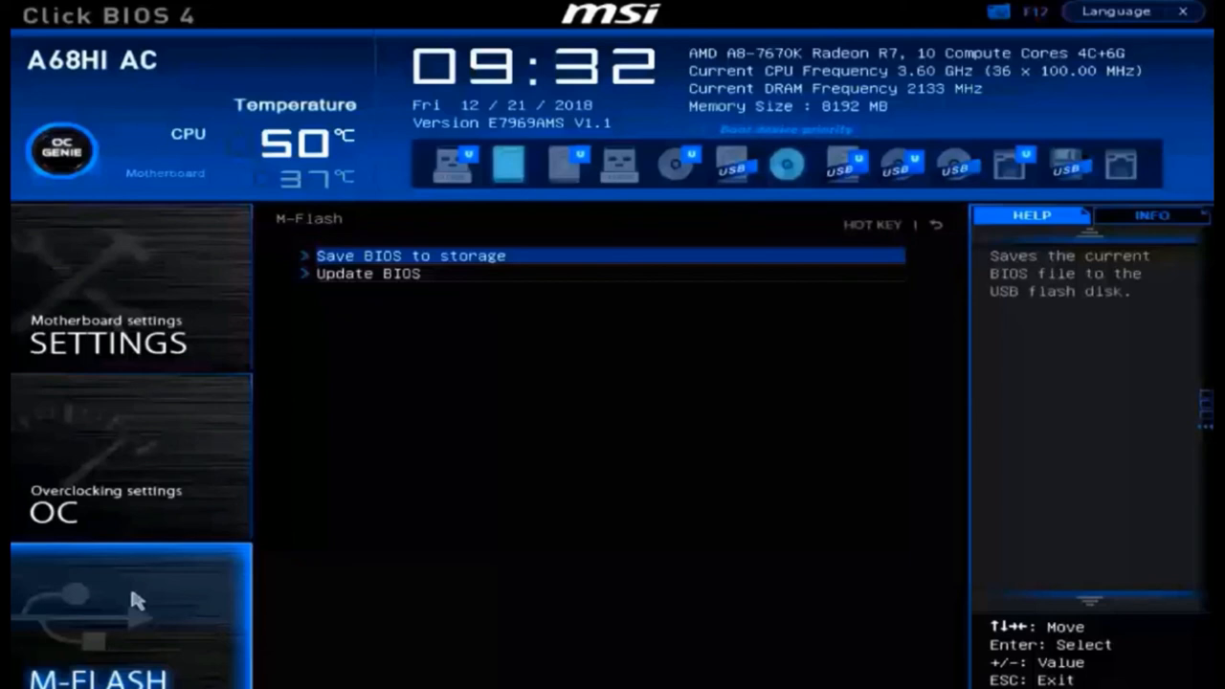
mouse_move(335, 404)
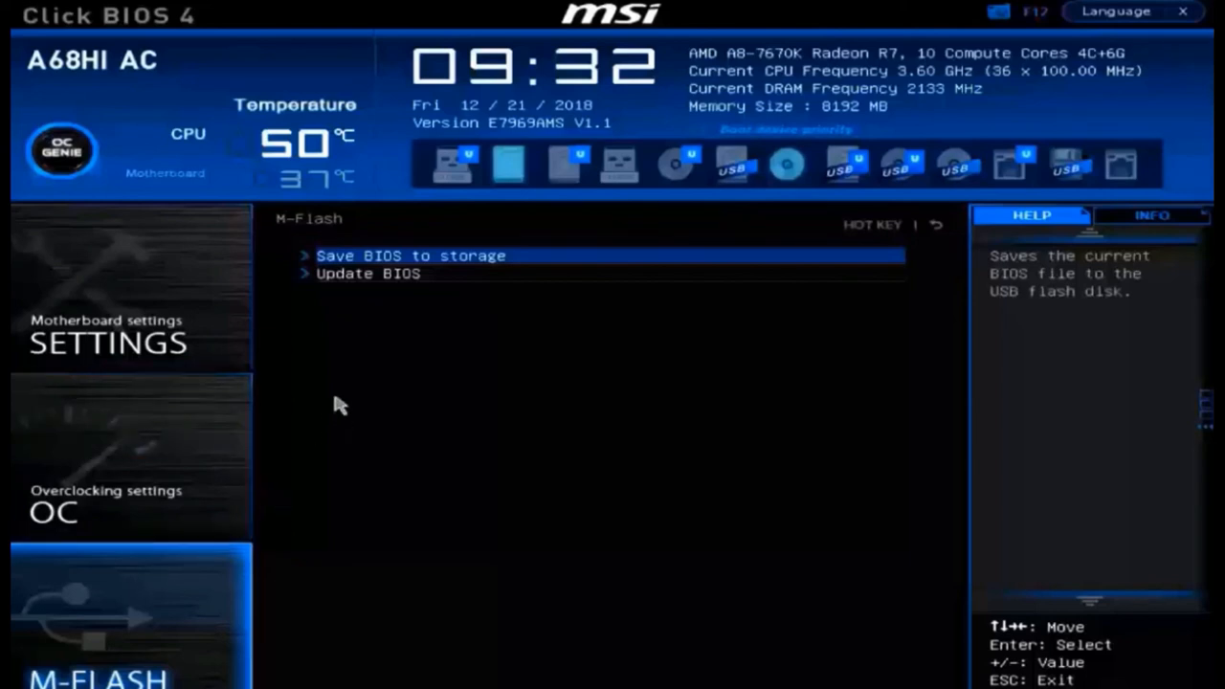
Save the current BIOS to the USB flash disk, then go to the Update BIOS file selection.
click(410, 257)
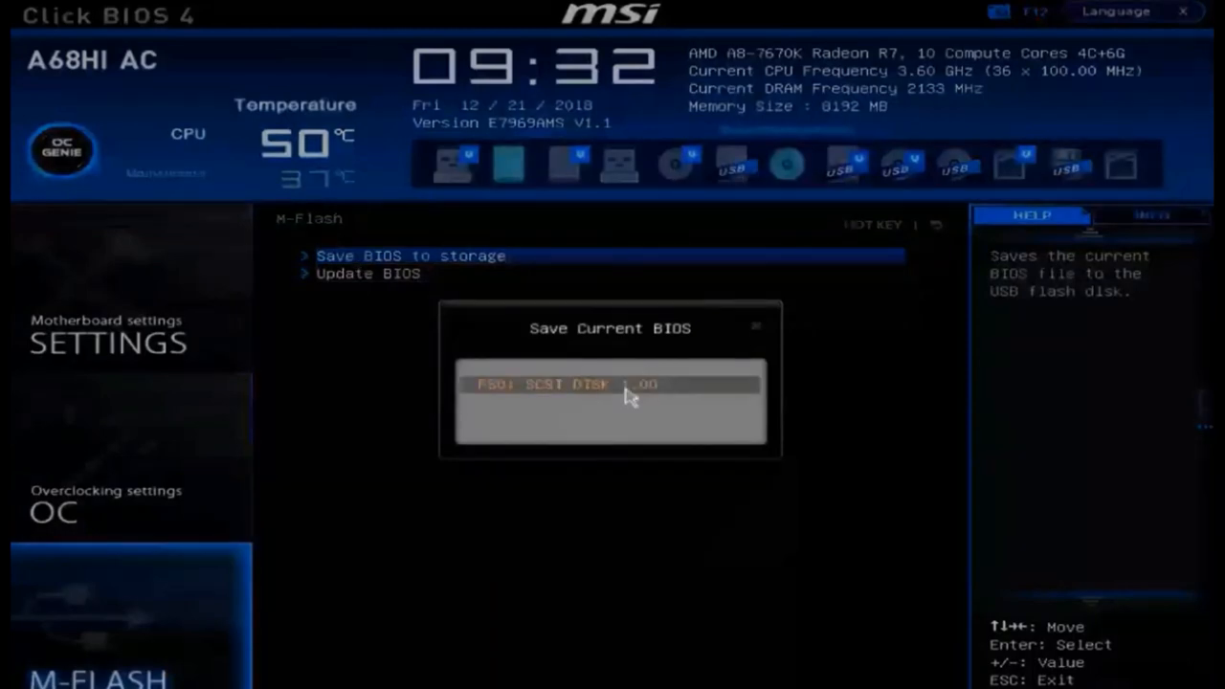
click(609, 383)
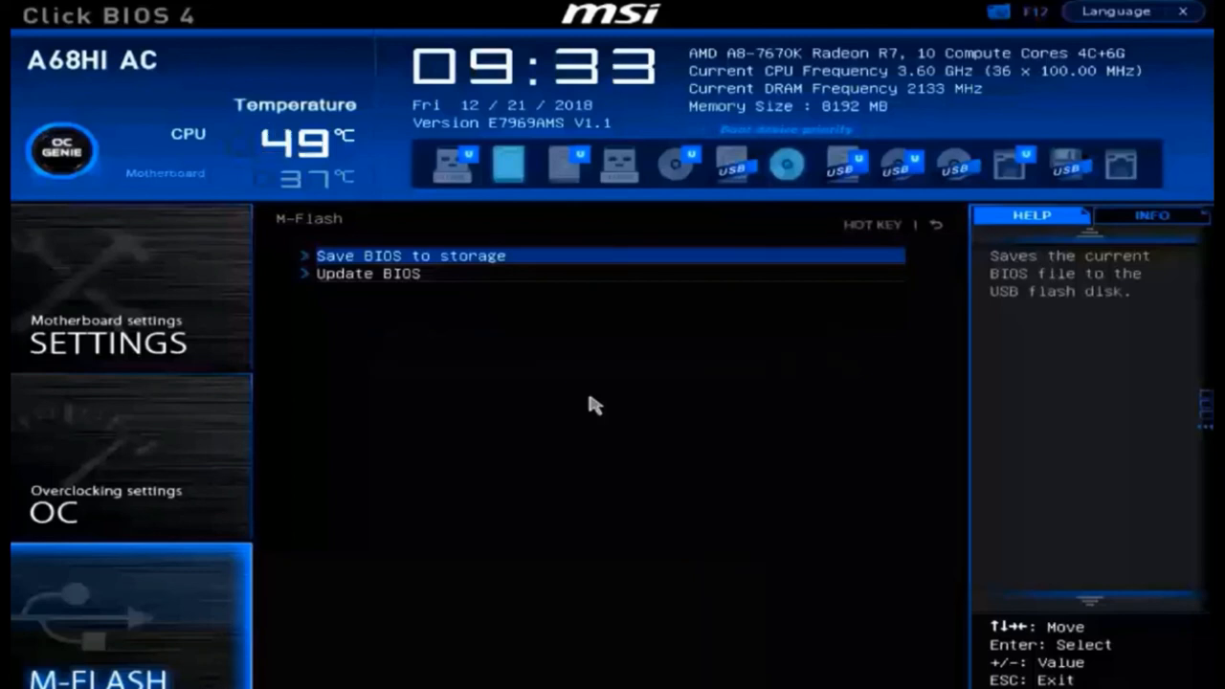
click(367, 274)
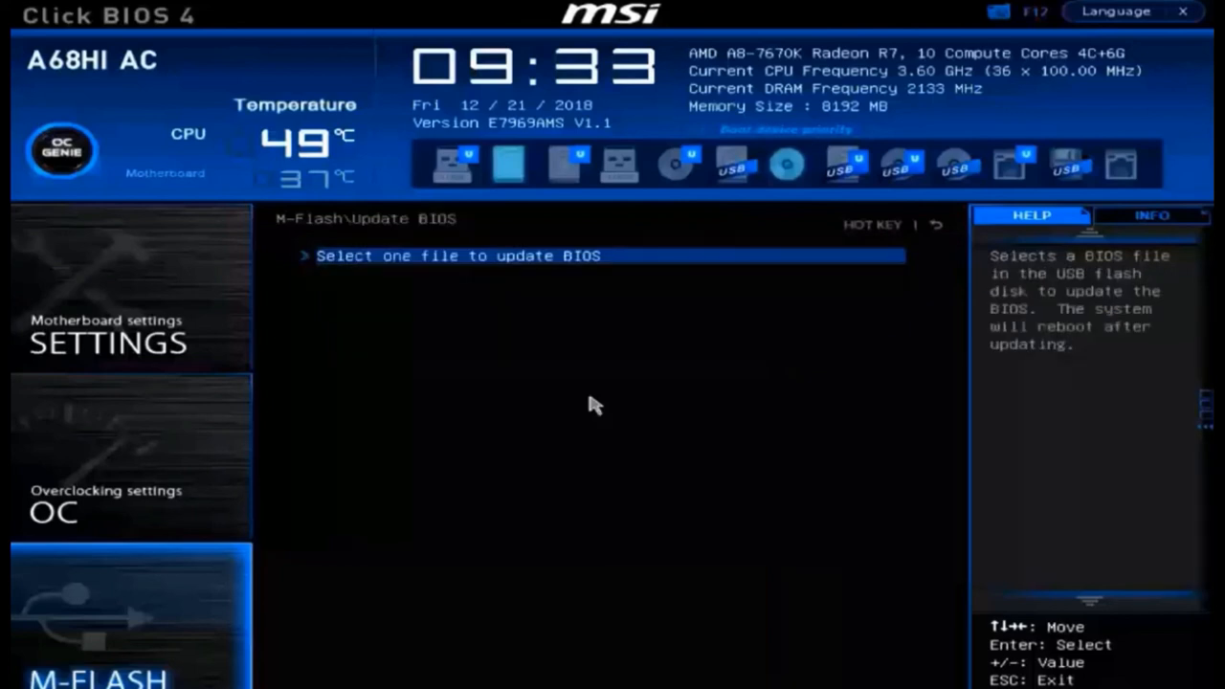